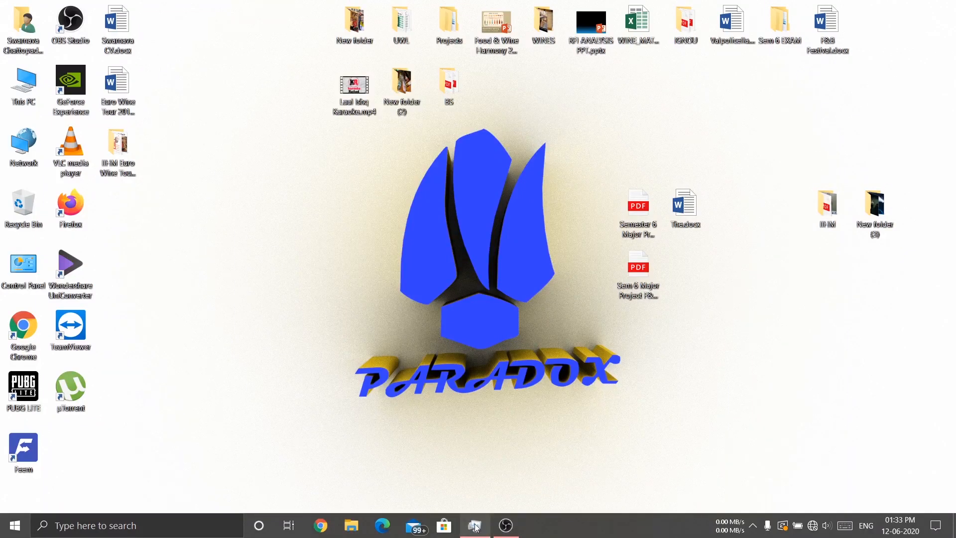
- Review Task Manager's performance graph, then search 's' and launch the Services app
click(474, 525)
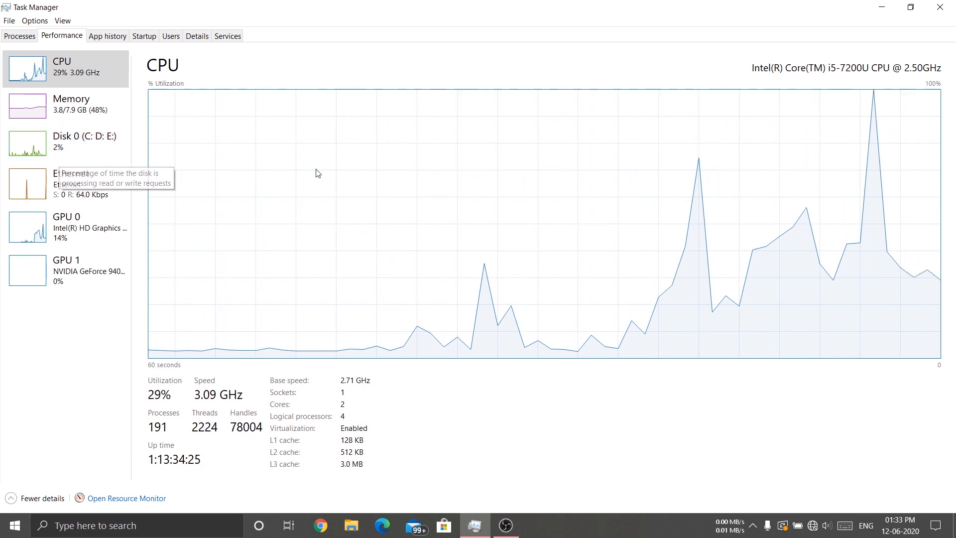
mouse_move(415, 205)
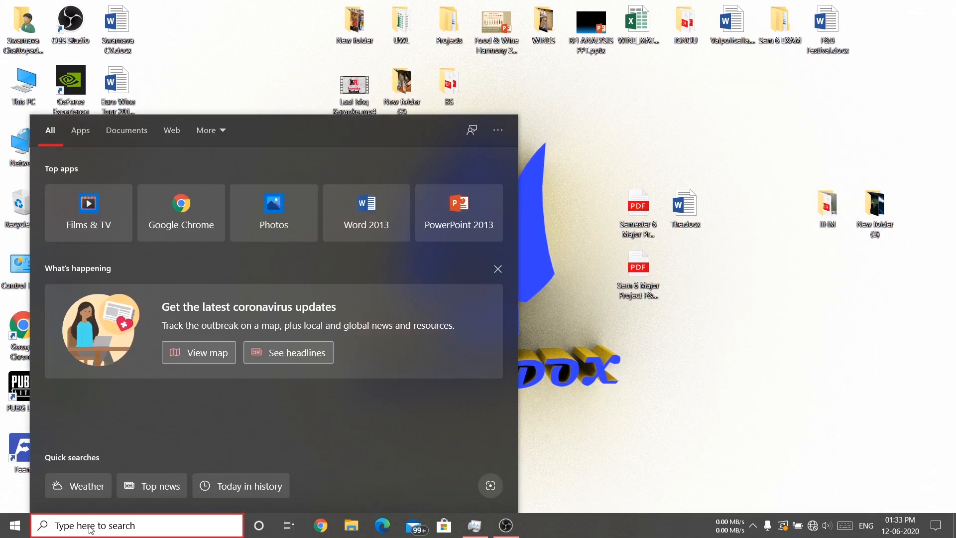
text(s)
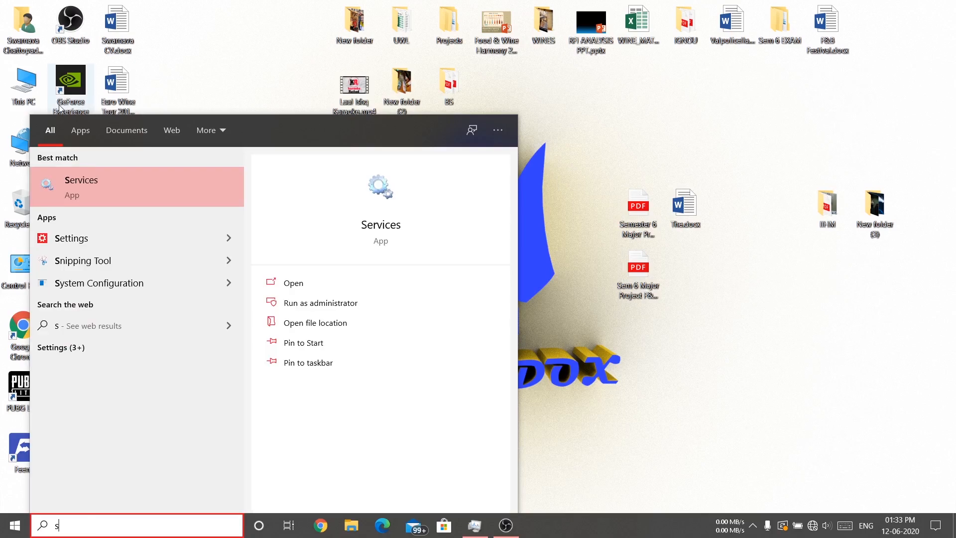
click(293, 281)
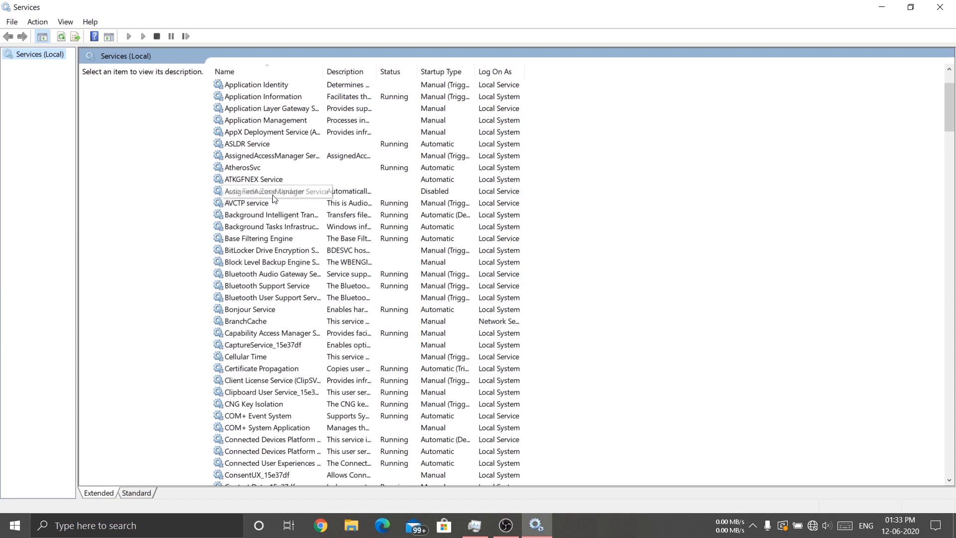
- Scroll the services list down to Windows Search and select it to show its description
scroll(down, 3)
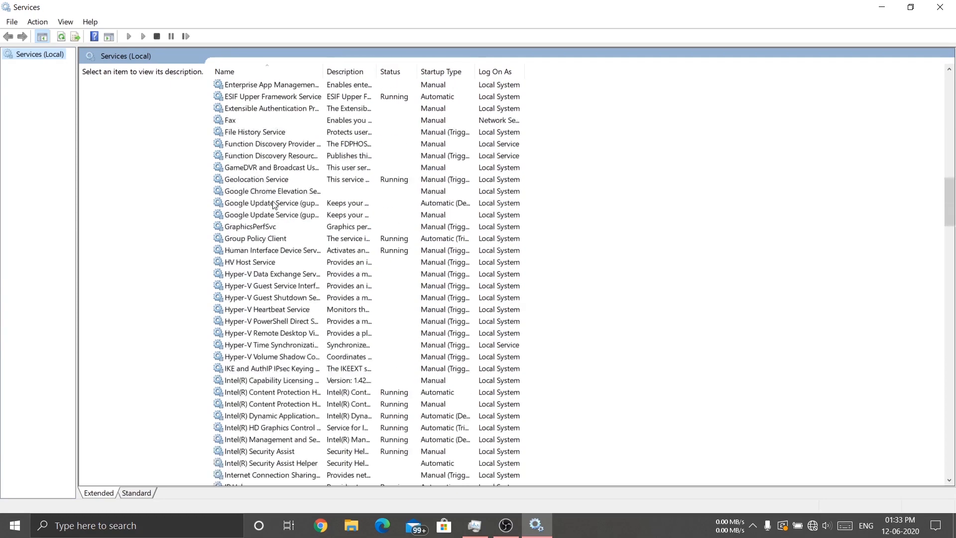
scroll(down, 3)
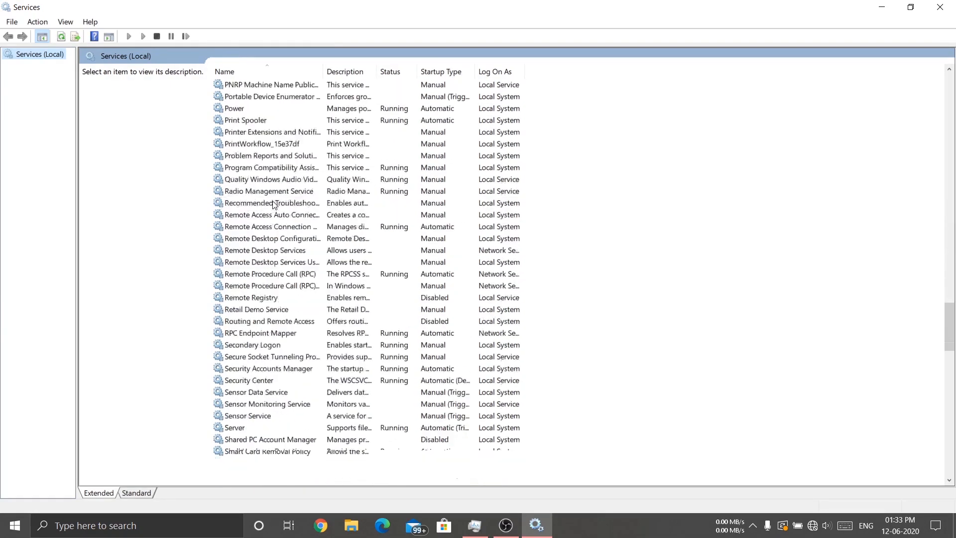
scroll(down, 3)
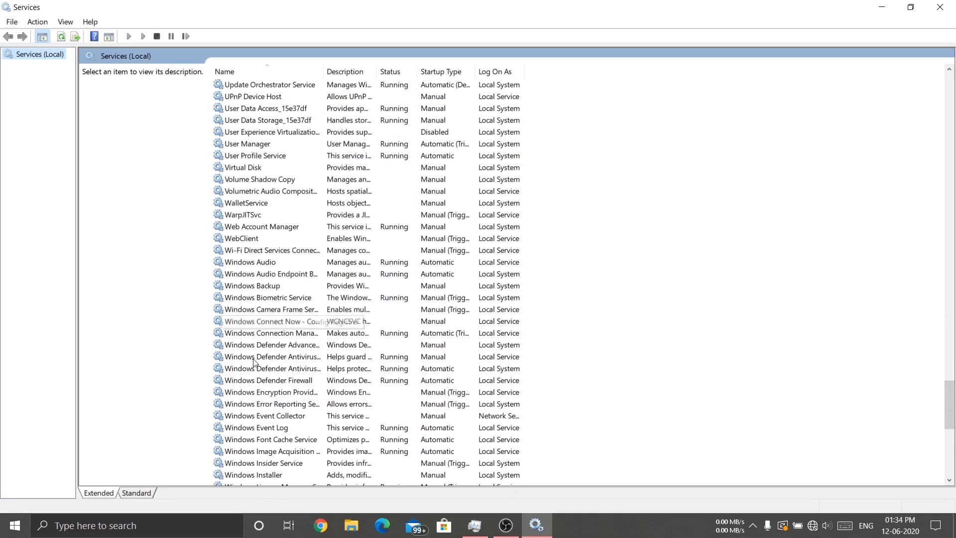
scroll(down, 3)
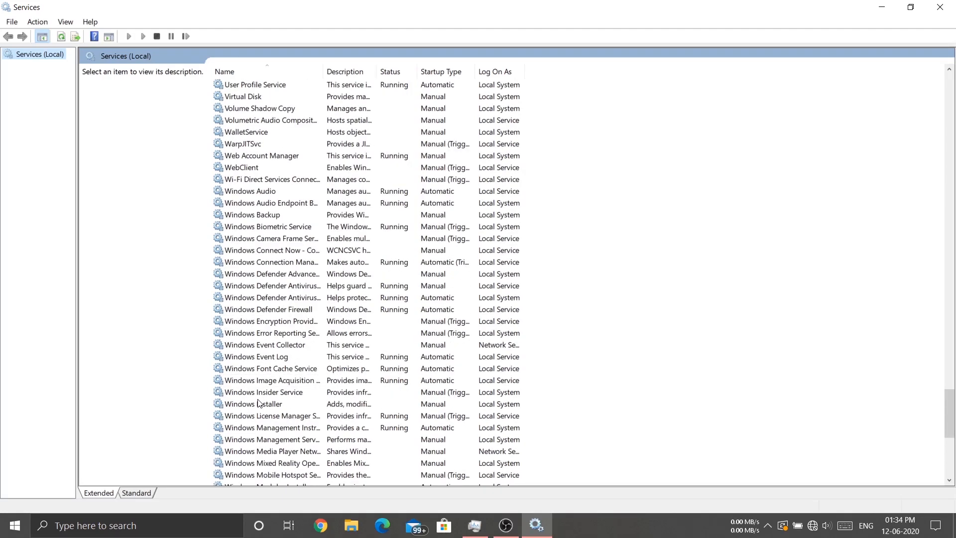
scroll(down, 3)
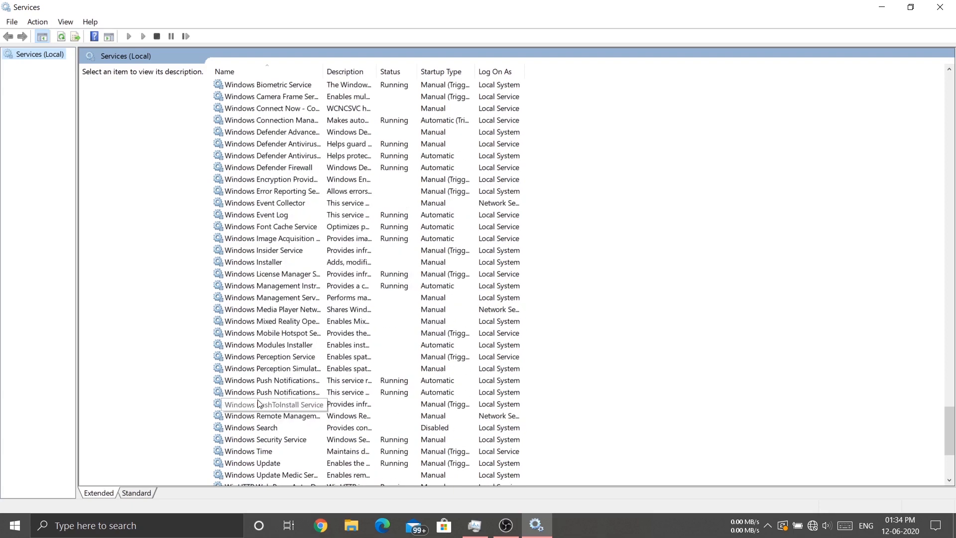
click(251, 427)
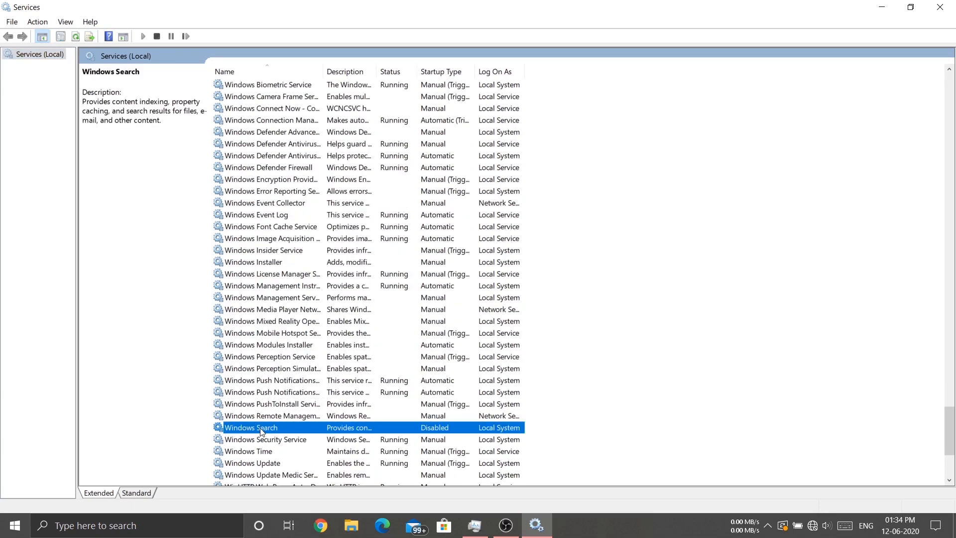
double_click(251, 427)
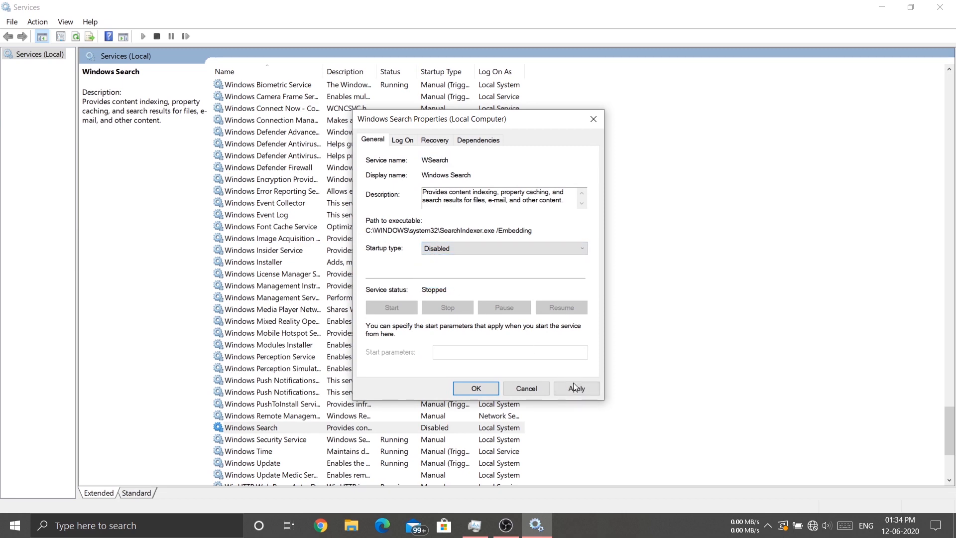
click(475, 389)
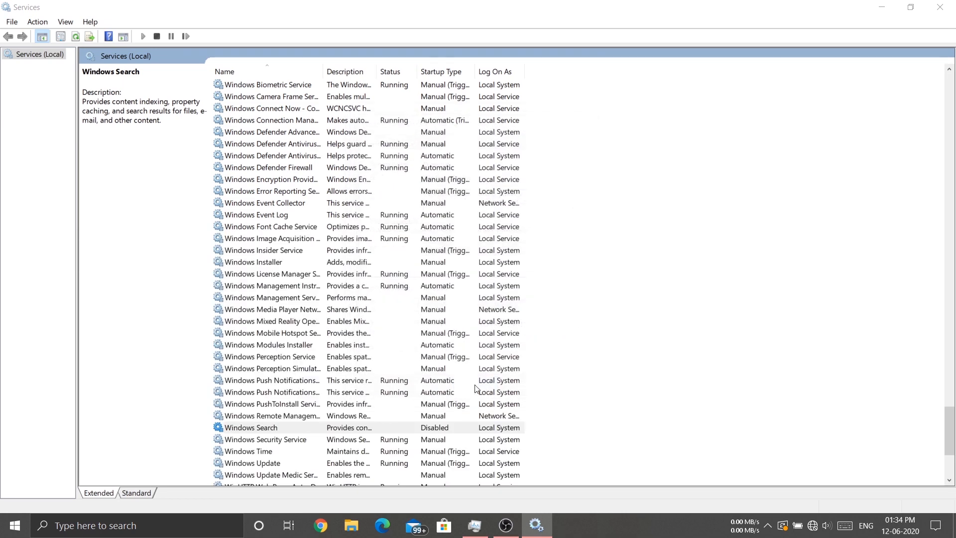
double_click(251, 427)
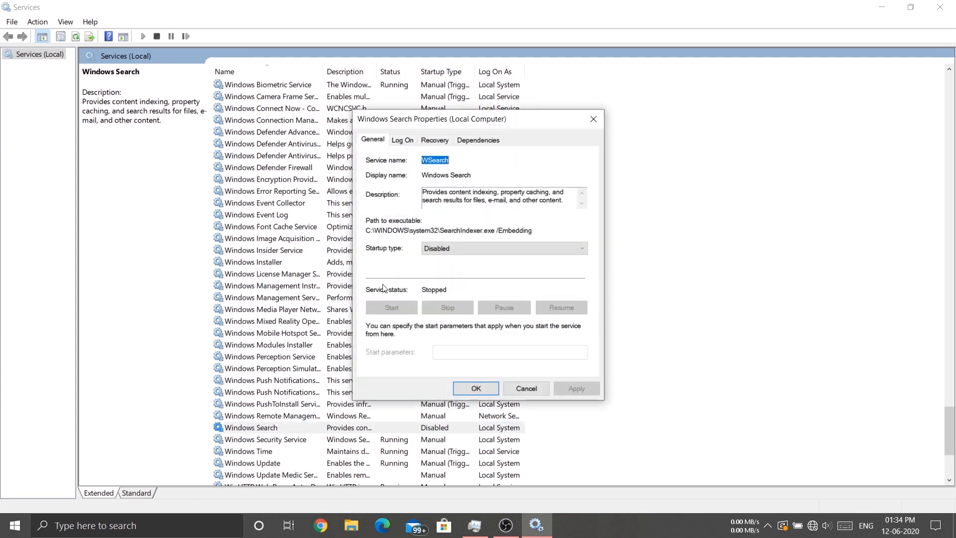
mouse_move(442, 314)
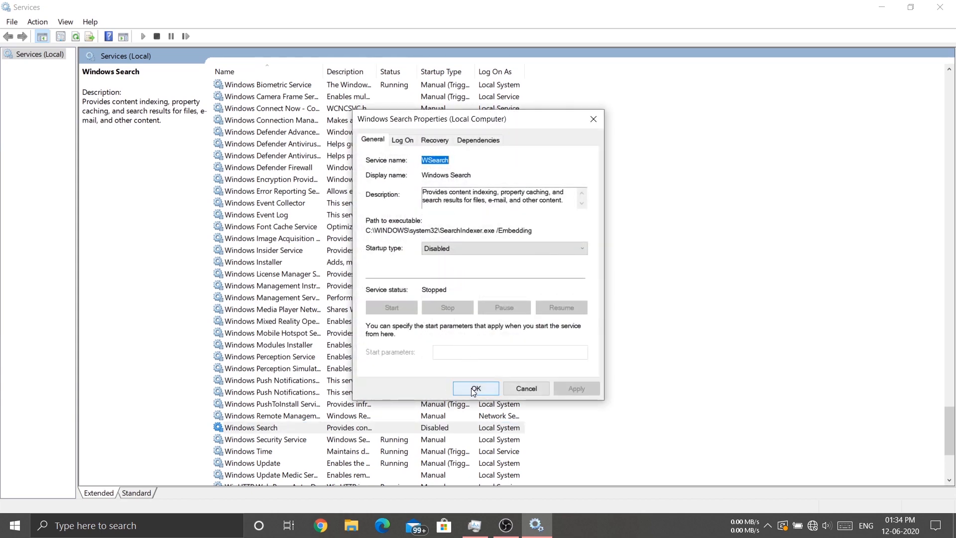
click(476, 389)
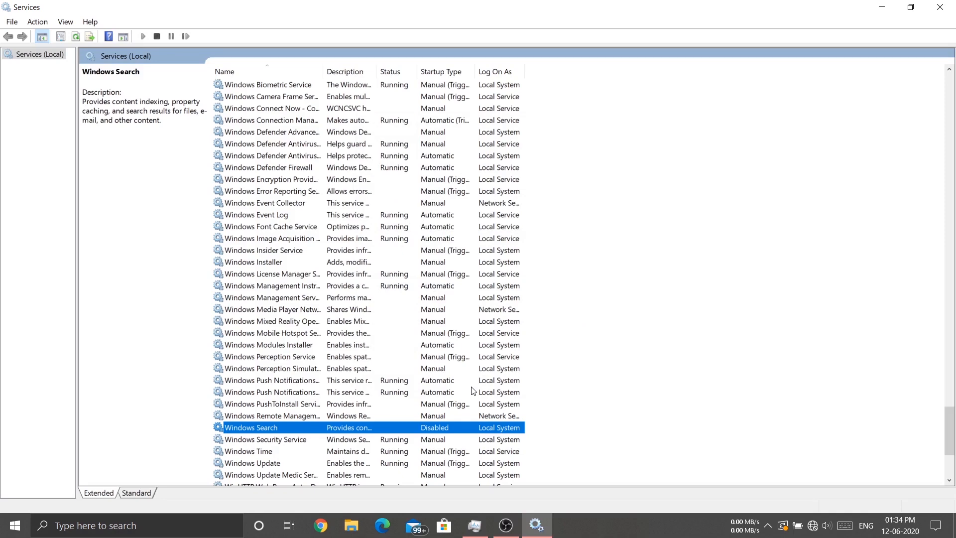
- Scroll the services list to Storage Service and select it to show its description
scroll(up, 3)
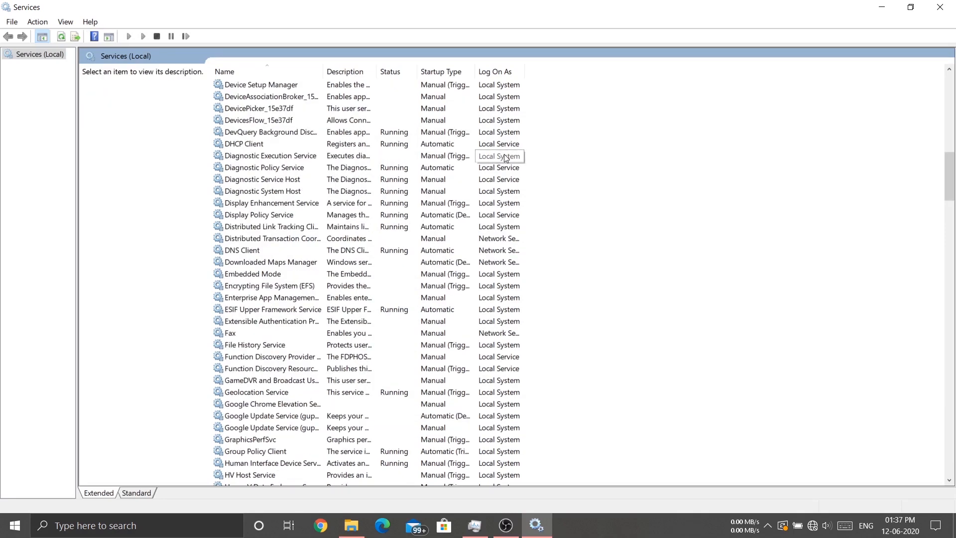
scroll(down, 3)
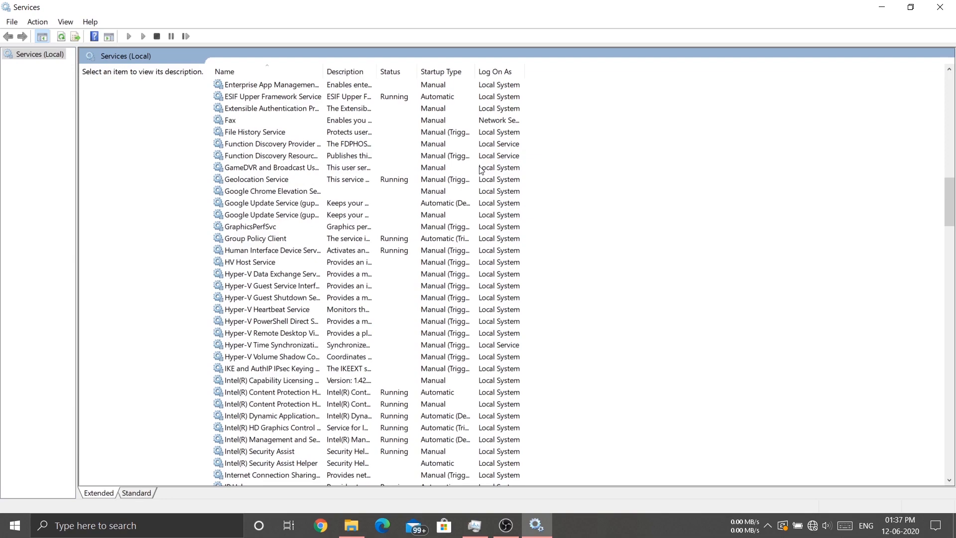
scroll(down, 3)
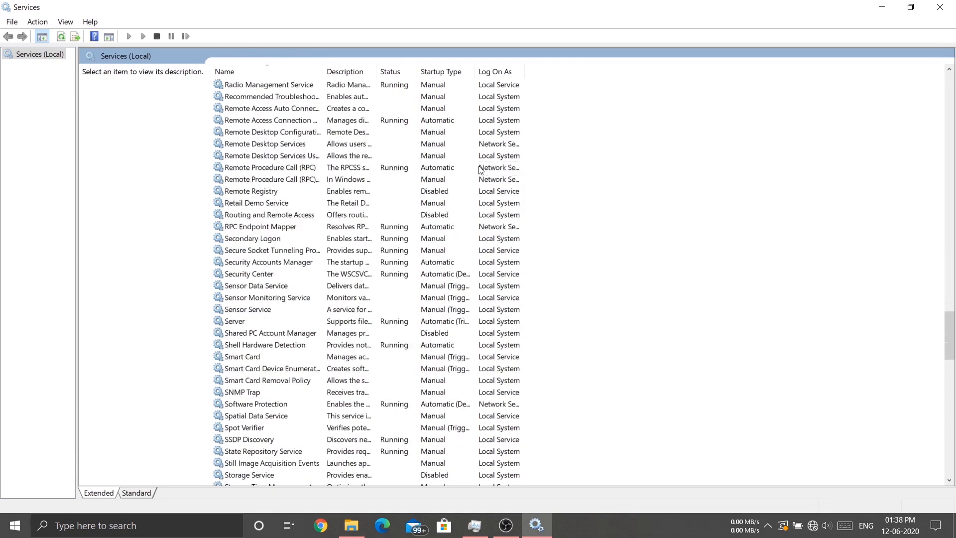
scroll(down, 3)
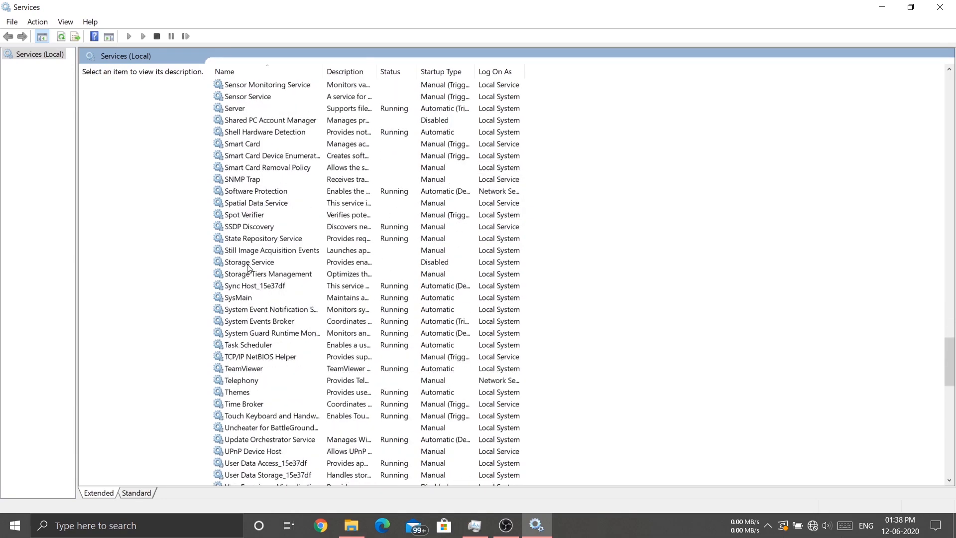
scroll(up, 3)
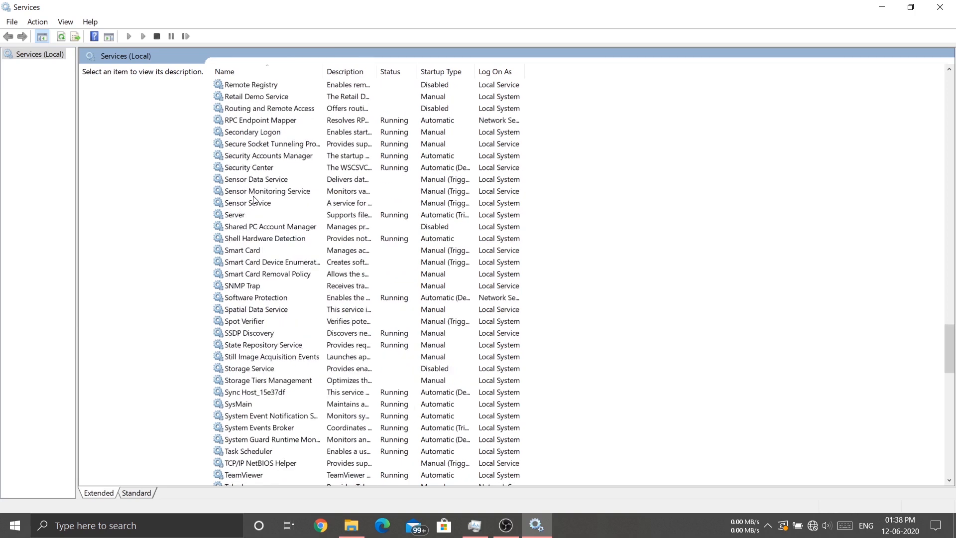
mouse_move(241, 311)
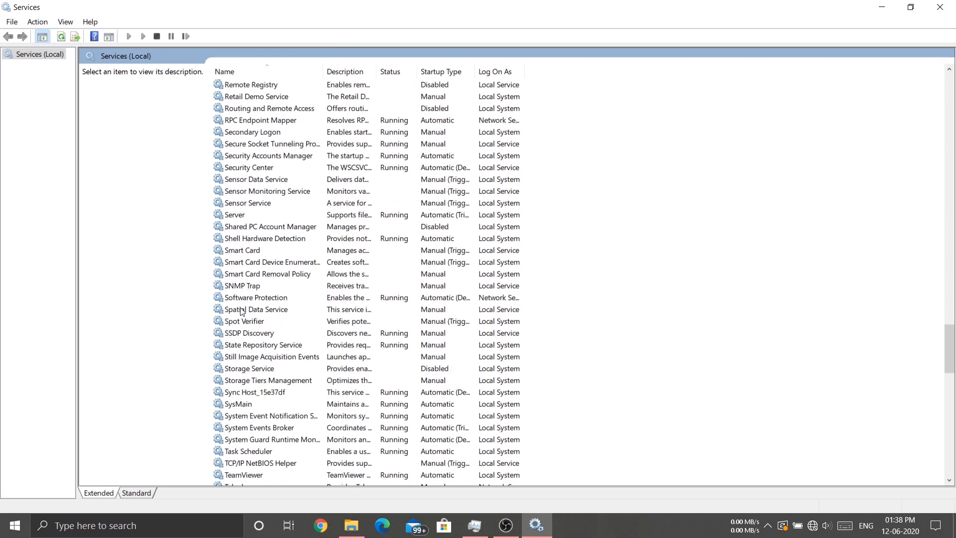
click(248, 369)
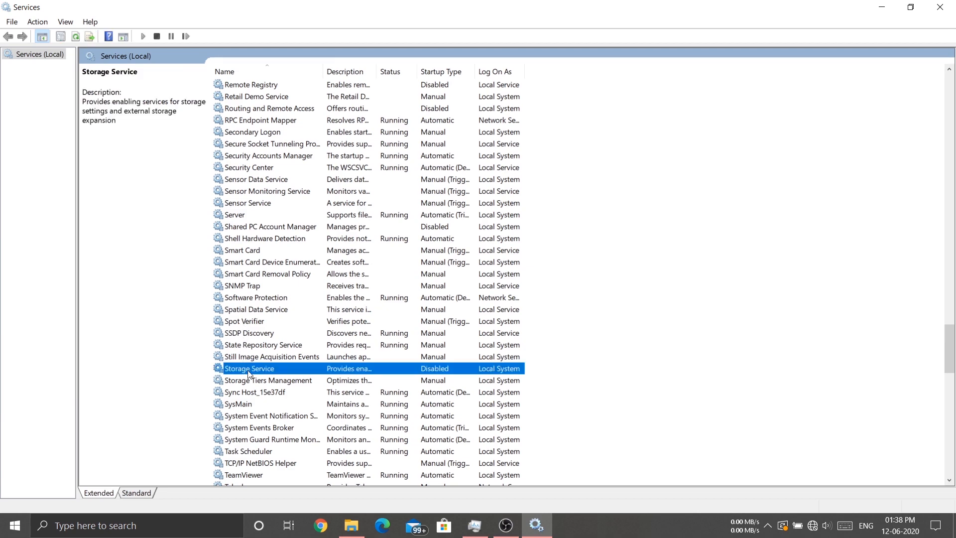
- Confirm Storage Service's startup type stays Disabled, close Services and search for 'registry Editor'
double_click(248, 369)
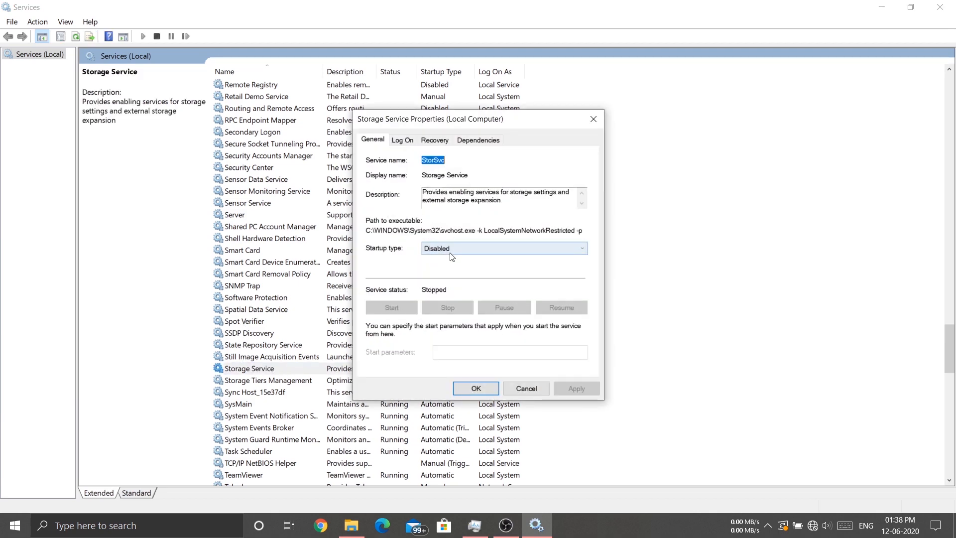
mouse_move(487, 382)
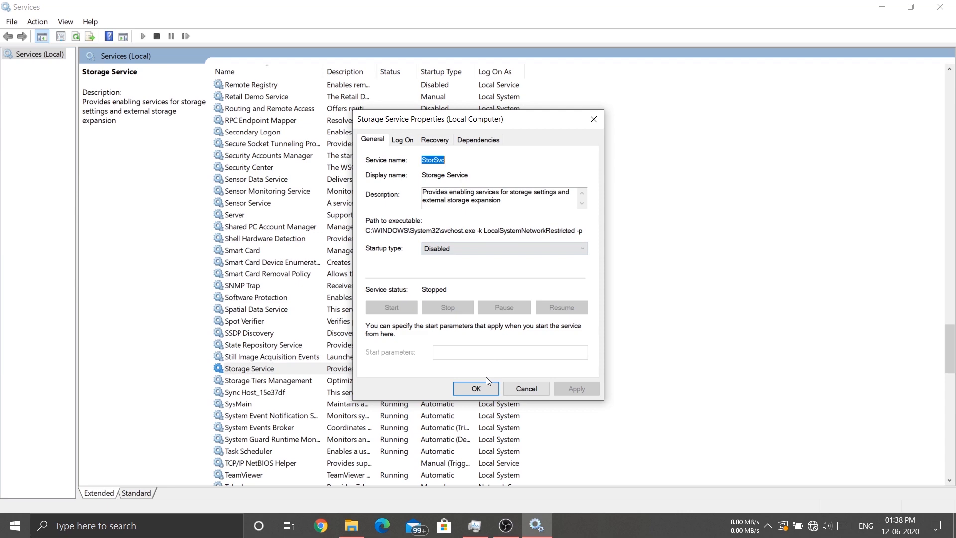
click(476, 388)
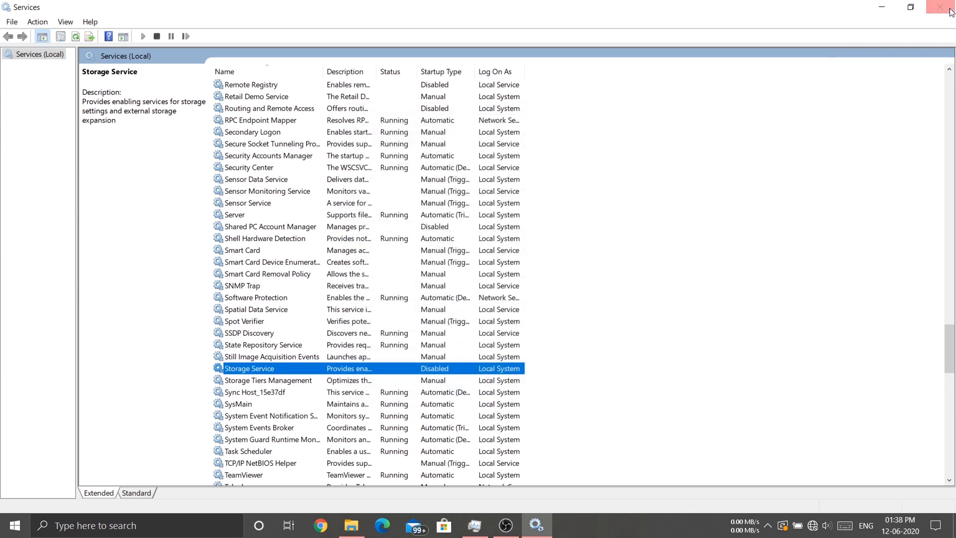
click(945, 7)
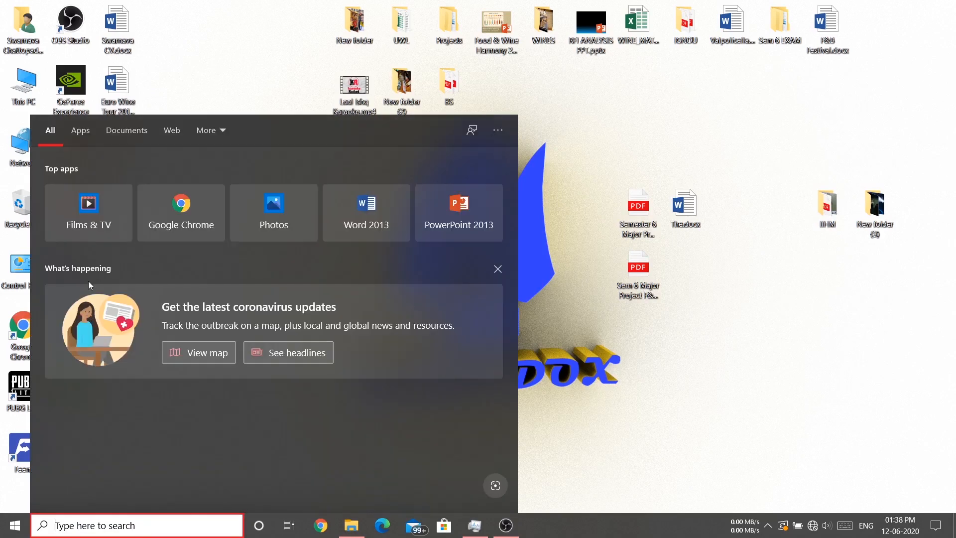
text(registry Editor)
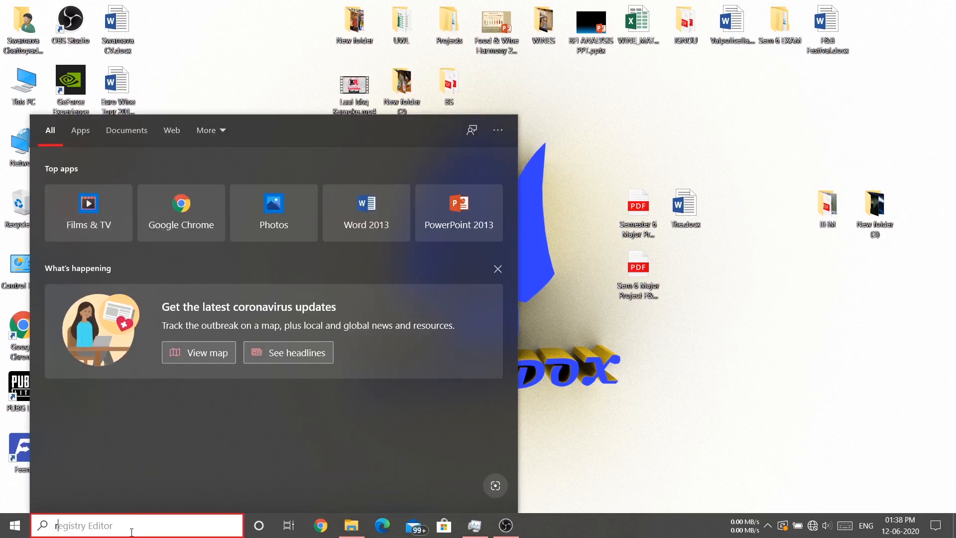
- Launch the Registry Editor through the Run dialog with regedit
text(registry Editor)
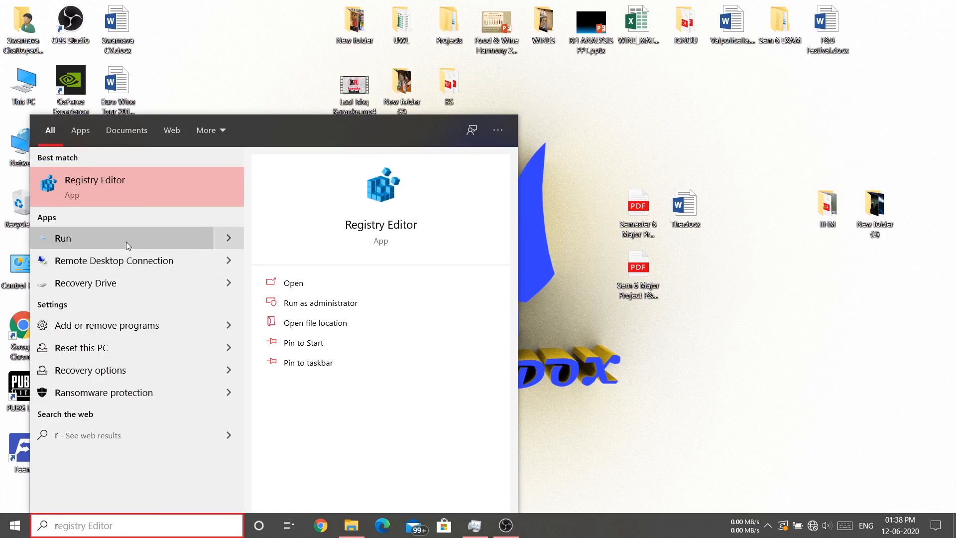
click(62, 238)
text(regedit)
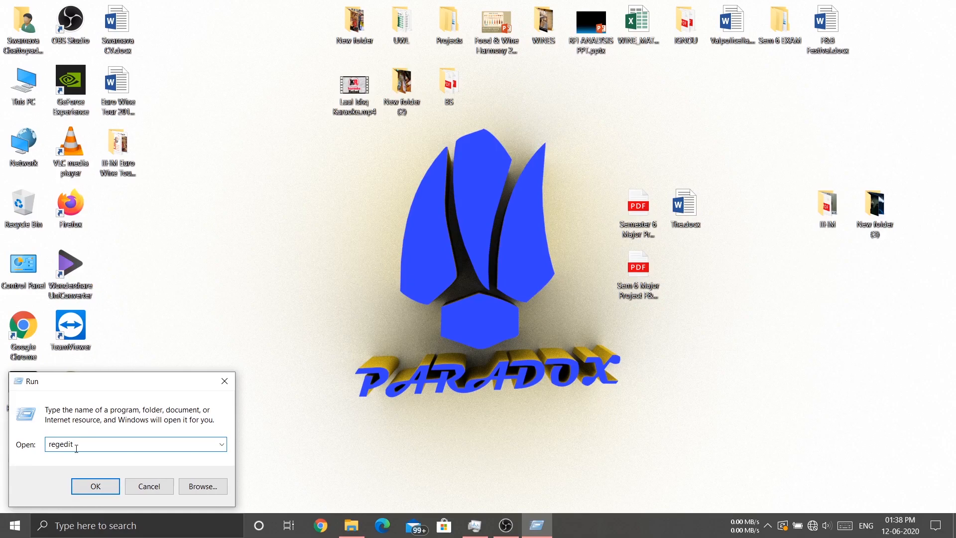
click(96, 486)
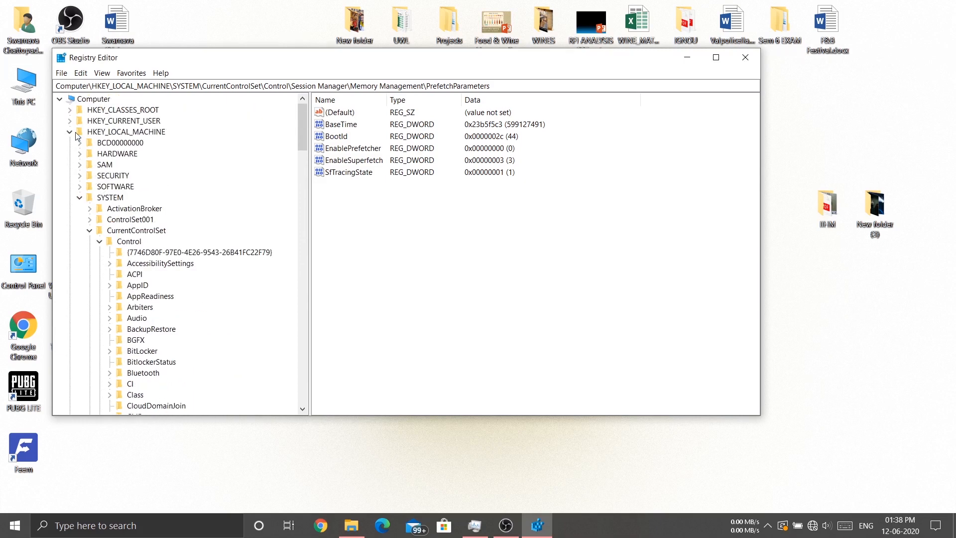
mouse_move(162, 254)
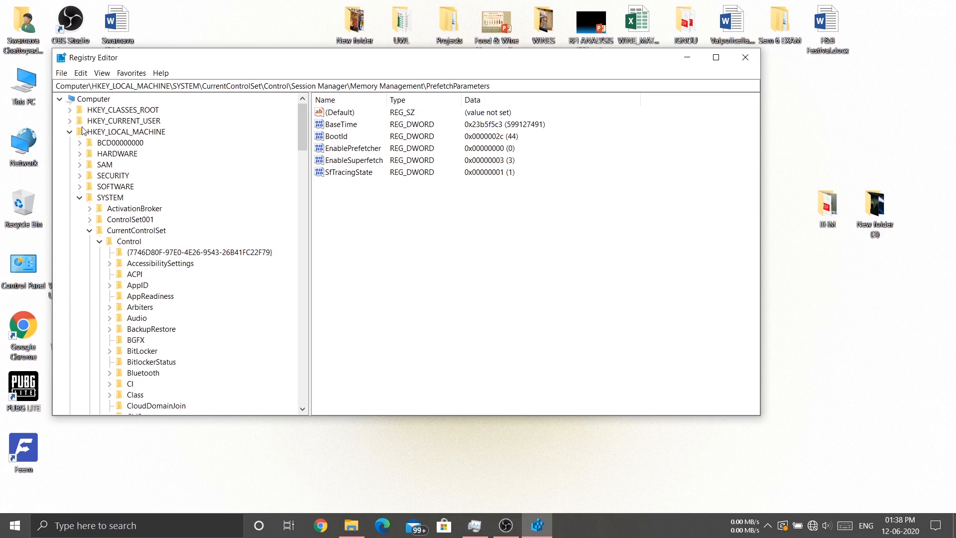
mouse_move(104, 137)
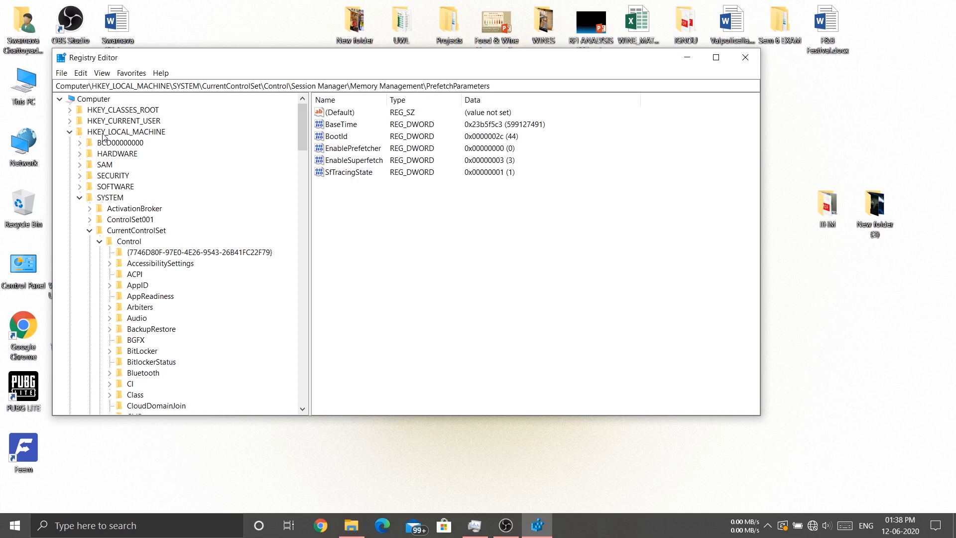
mouse_move(151, 136)
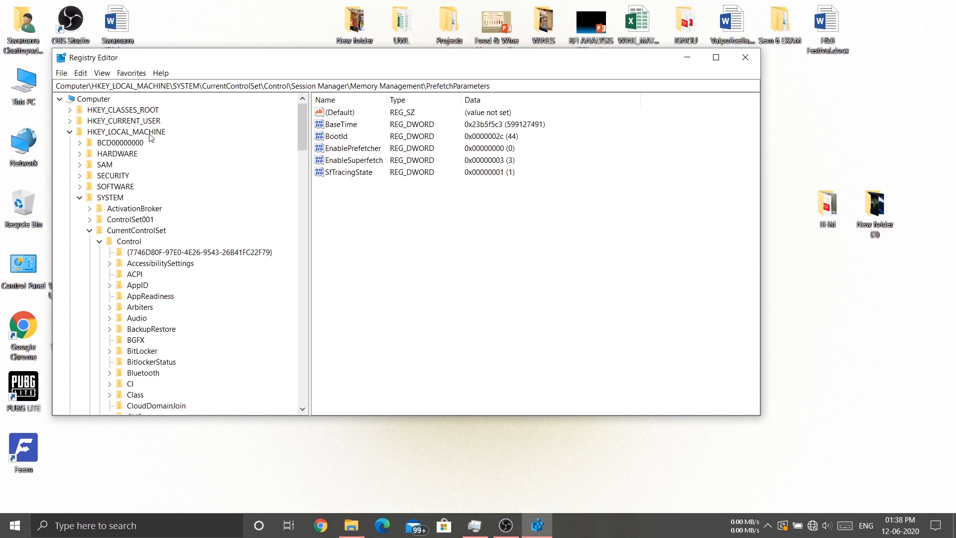
mouse_move(118, 201)
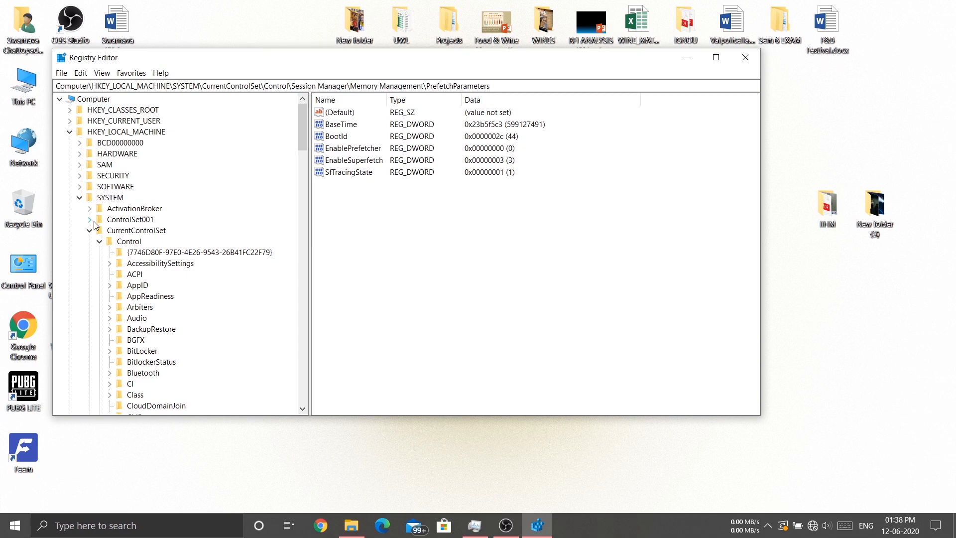
mouse_move(141, 233)
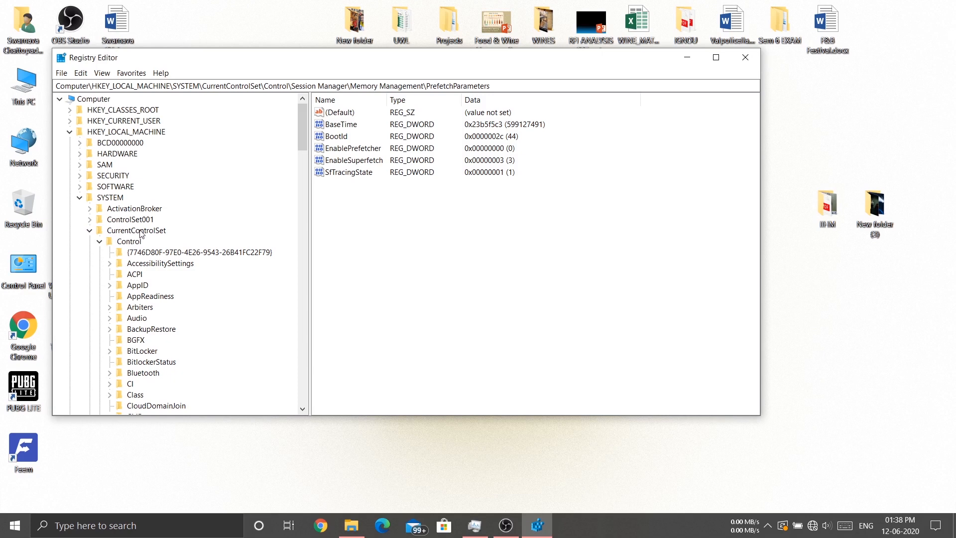
mouse_move(129, 246)
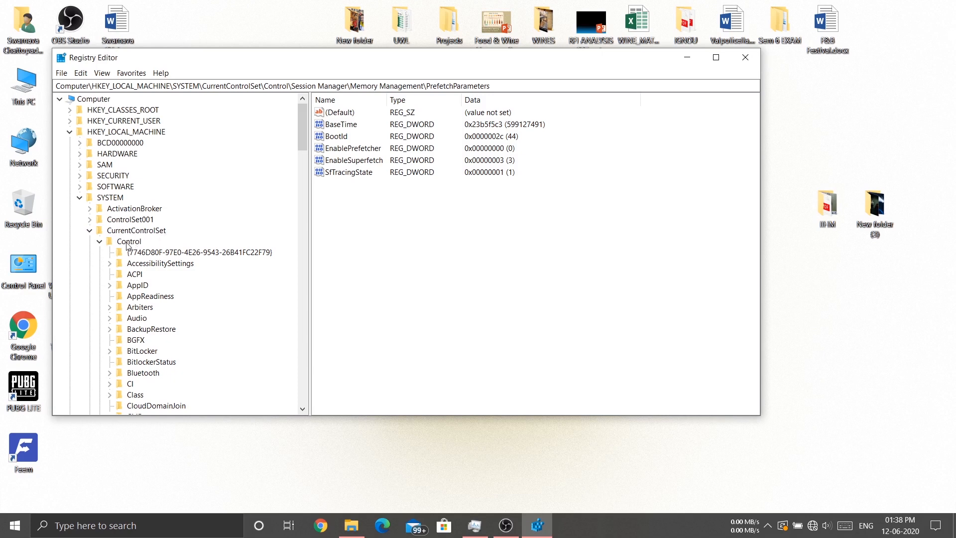
- Scroll the key tree down to PrefetchParameters under Session Manager's Memory Management
scroll(down, 3)
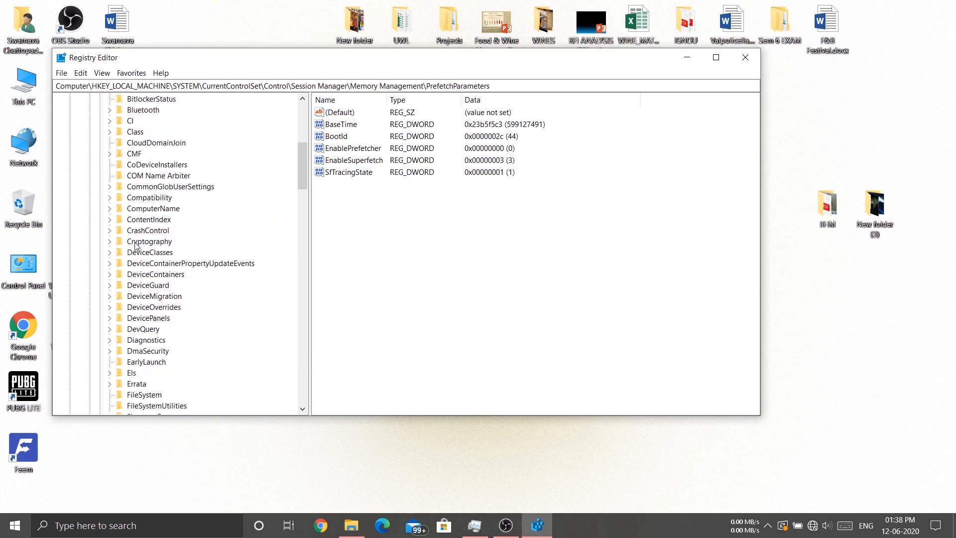
scroll(down, 3)
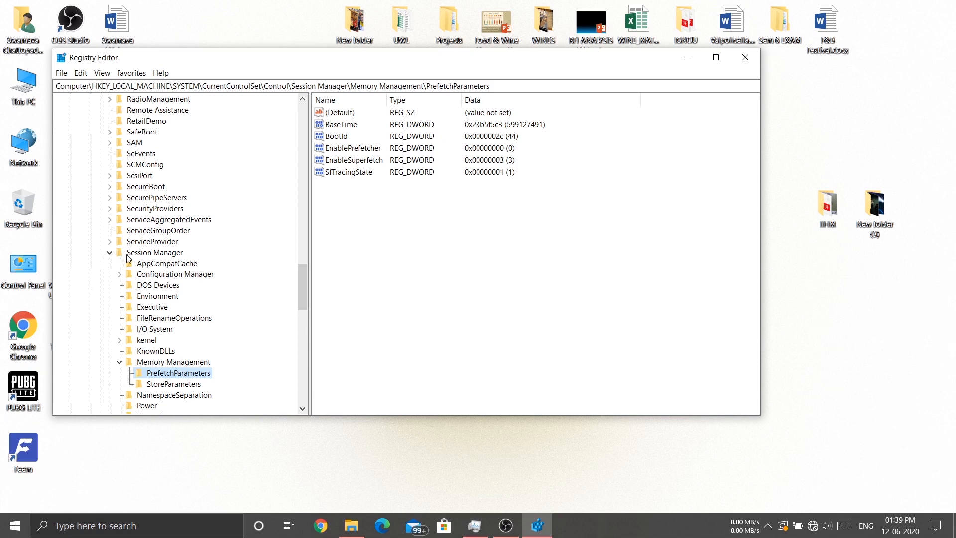
scroll(down, 3)
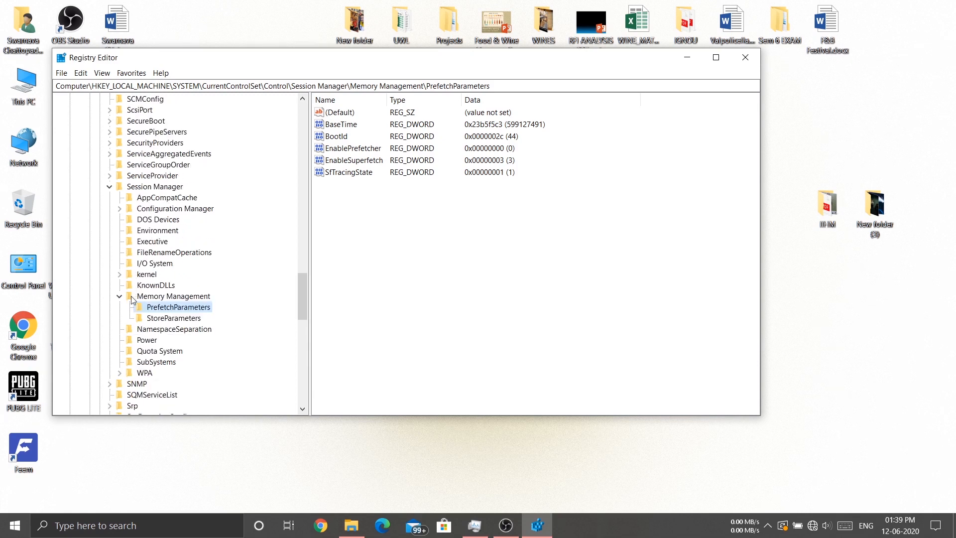
mouse_move(162, 307)
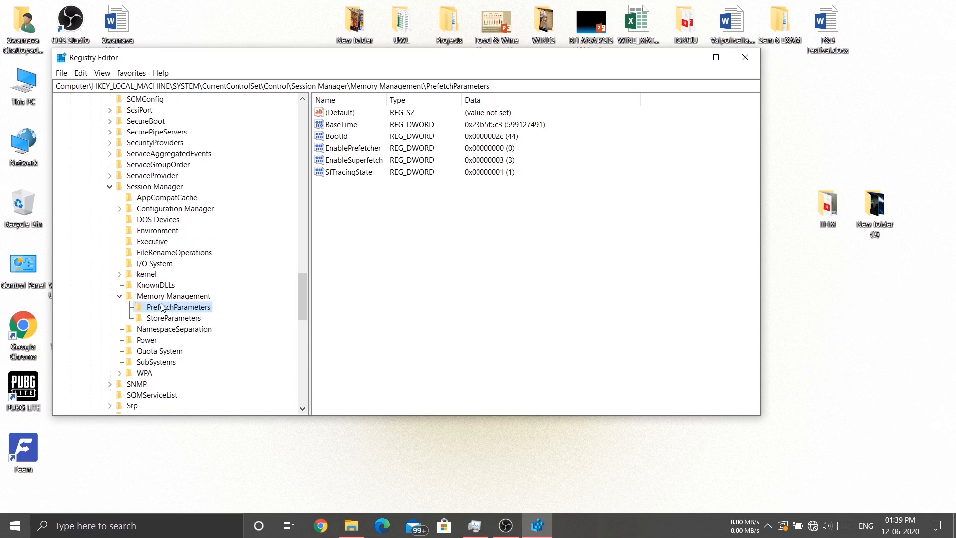
mouse_move(170, 301)
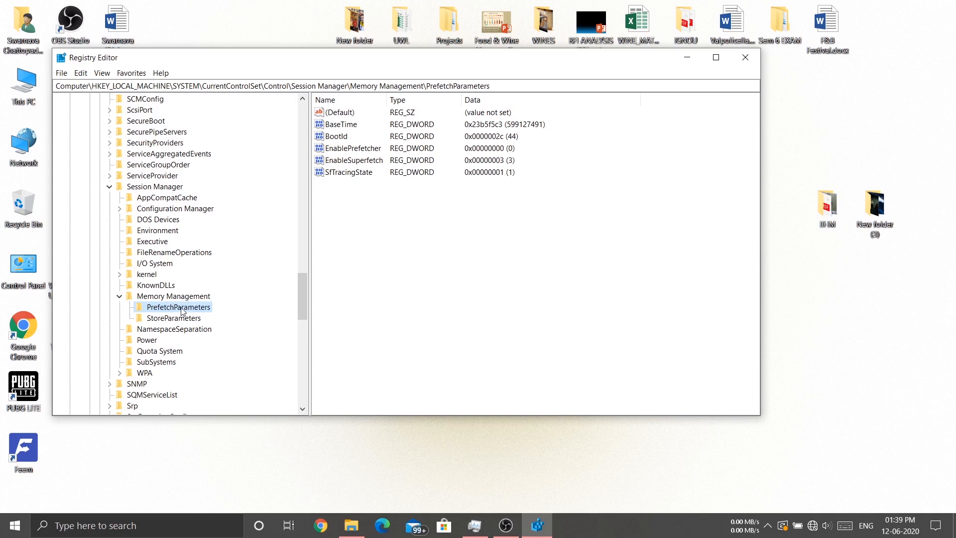
mouse_move(170, 313)
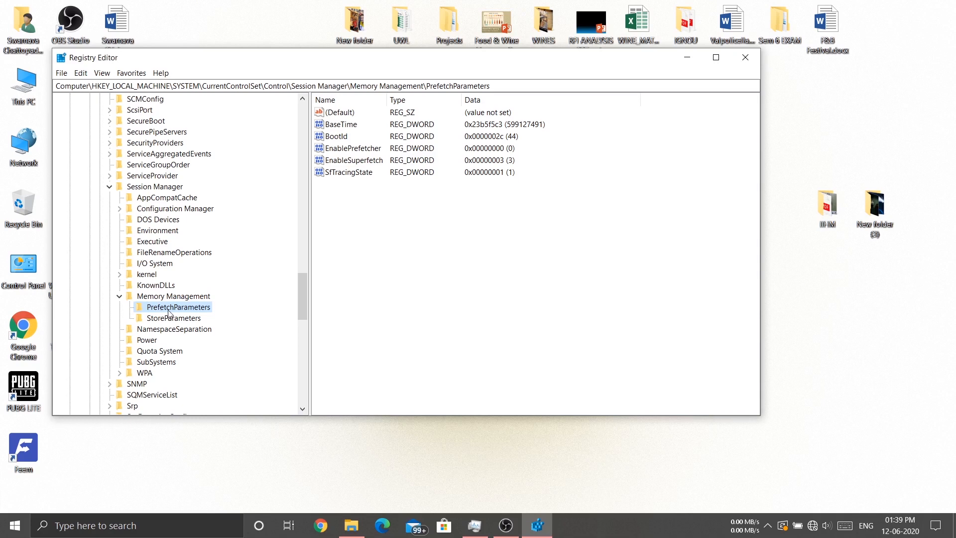
mouse_move(367, 245)
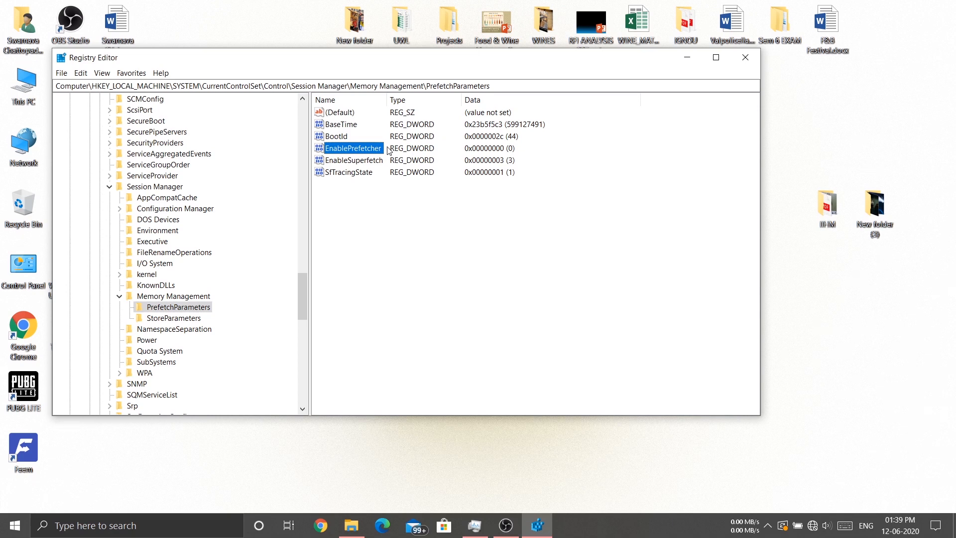
- Edit EnablePrefetcher as a decimal value of 0 and save it
double_click(353, 148)
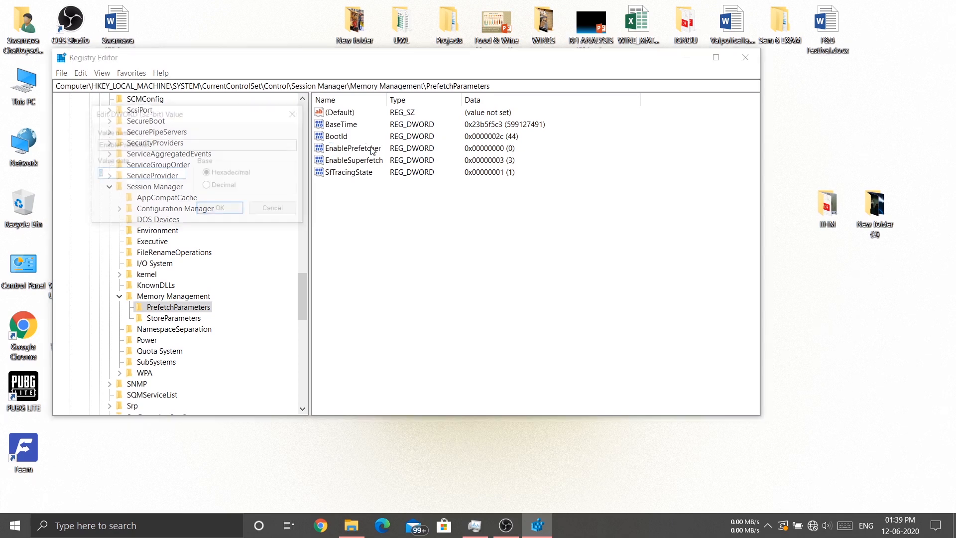
double_click(356, 148)
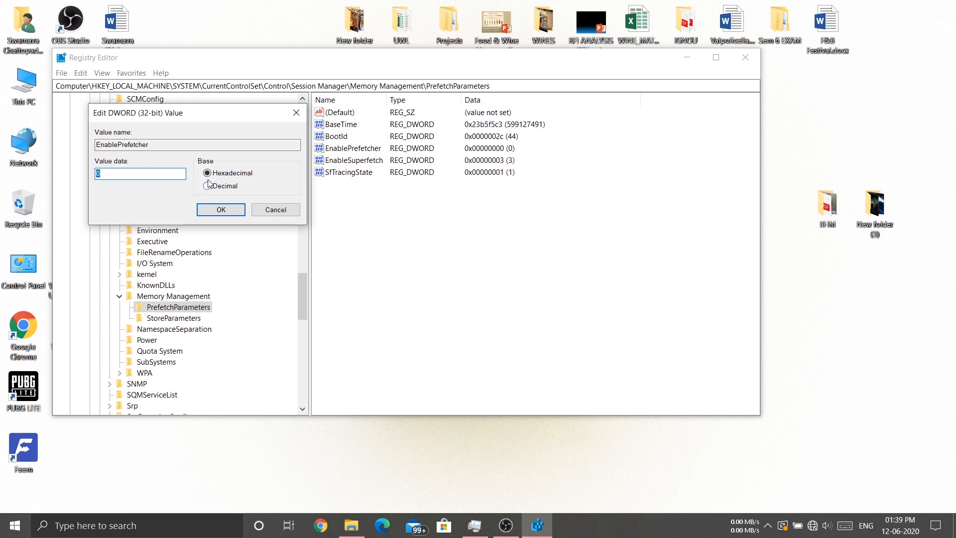
click(207, 172)
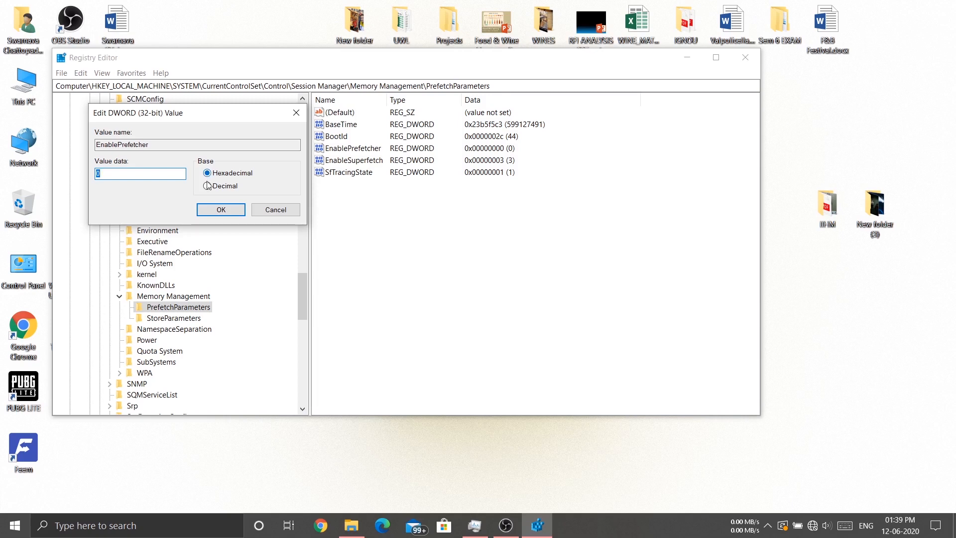
click(209, 186)
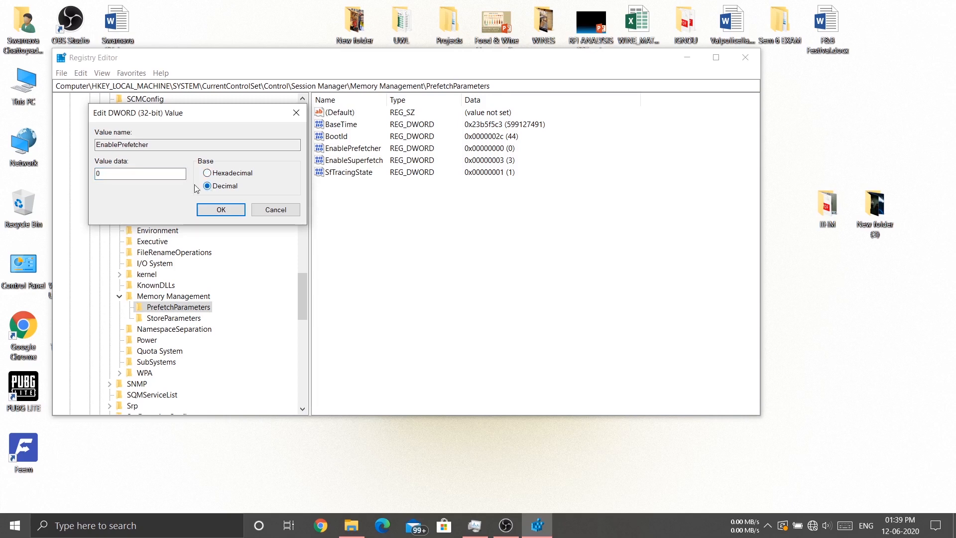
click(140, 174)
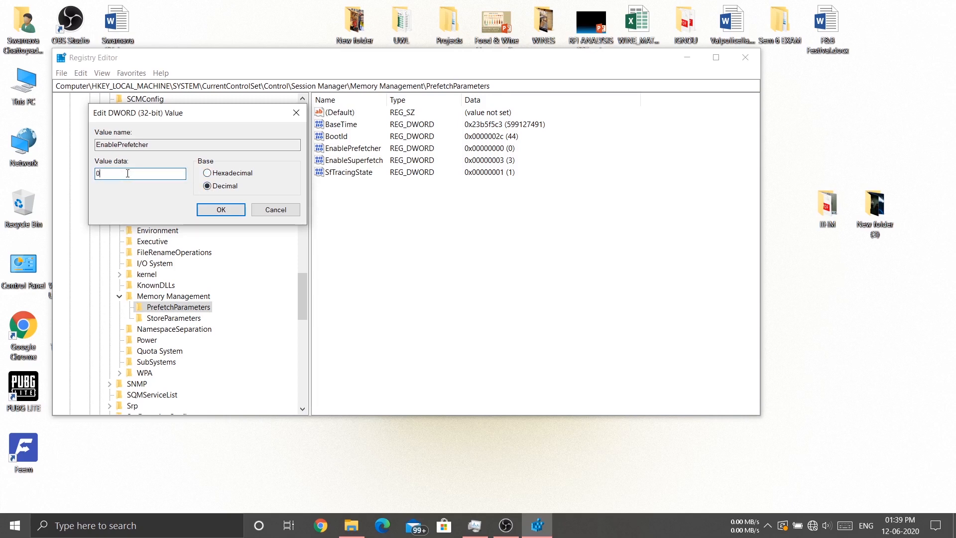
click(220, 209)
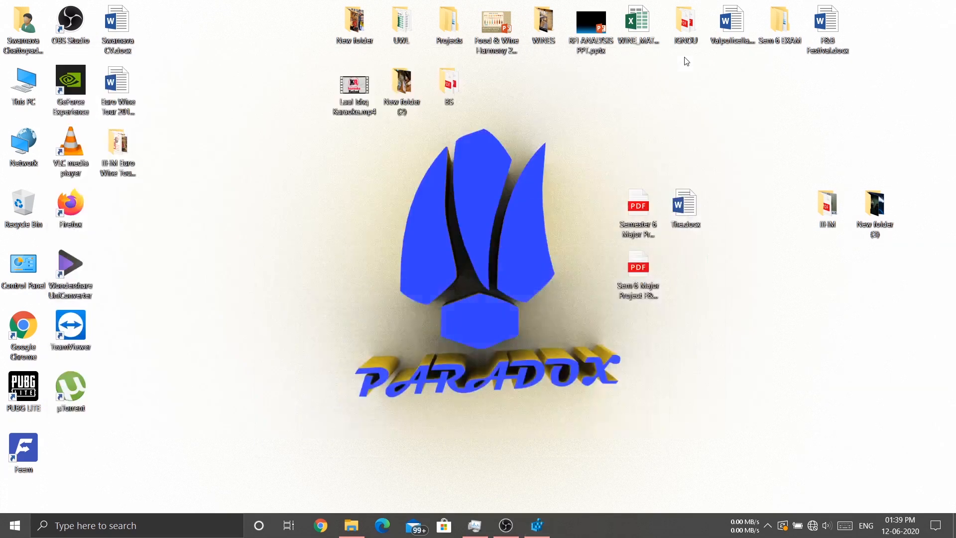
mouse_move(682, 536)
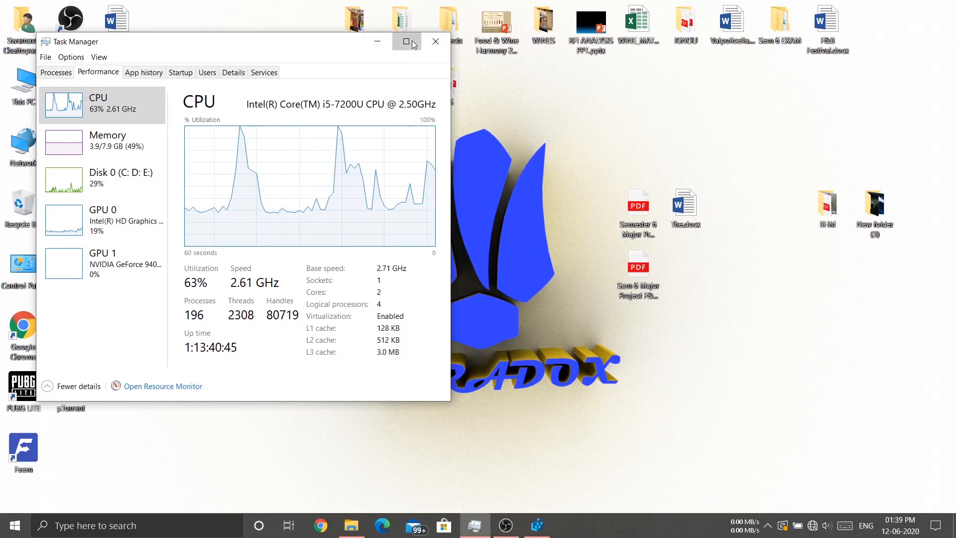
- Maximize Task Manager to show the Disk 0 activity graph at low usage
click(406, 41)
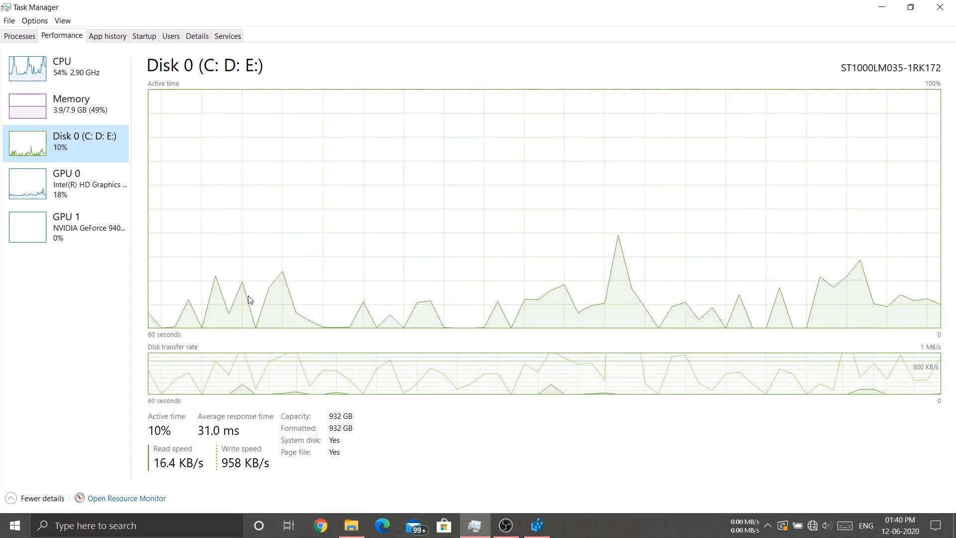
mouse_move(72, 251)
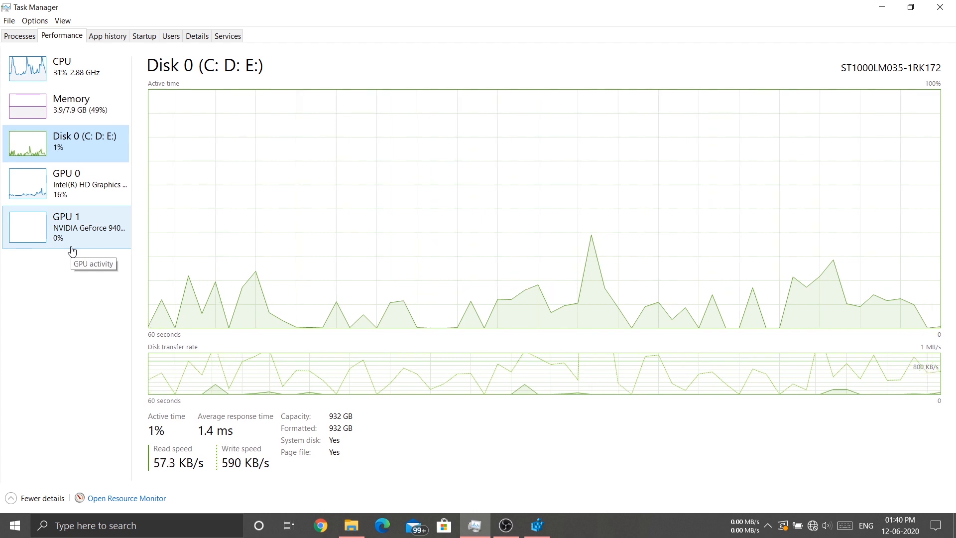